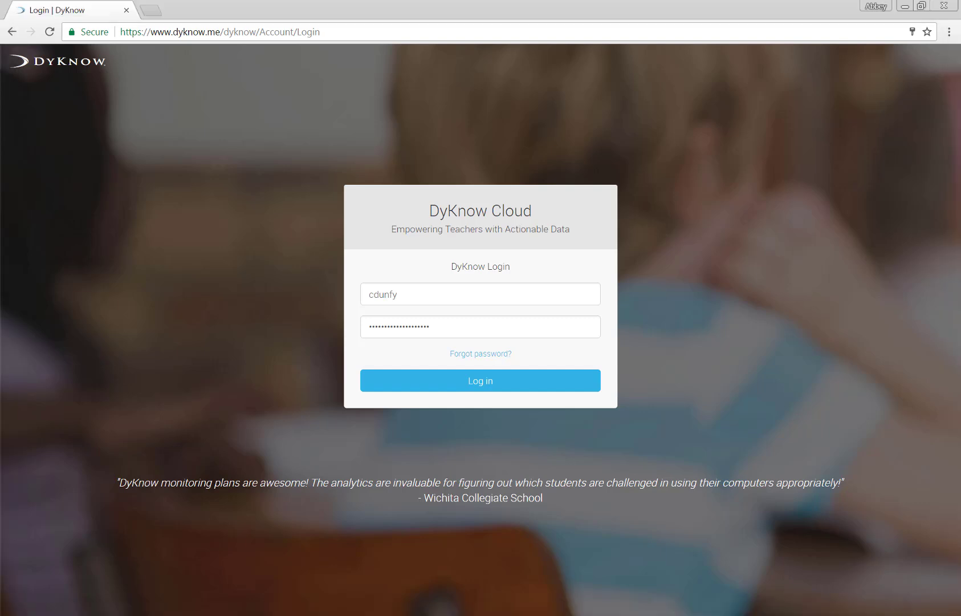
# - View the password recovery form, go back to login, and sign in to the My Classes dashboard
pyautogui.click(211, 31)
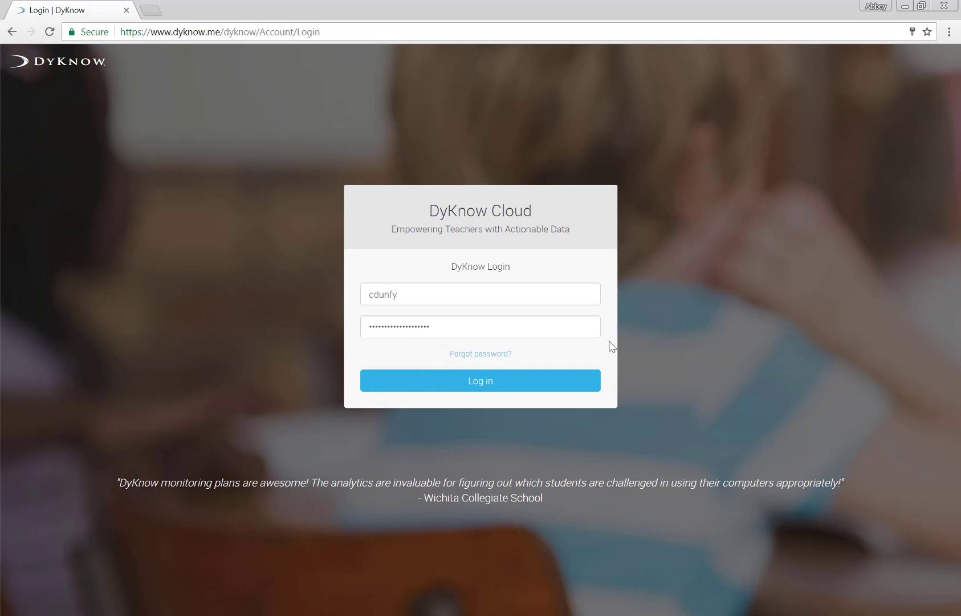
pyautogui.click(480, 353)
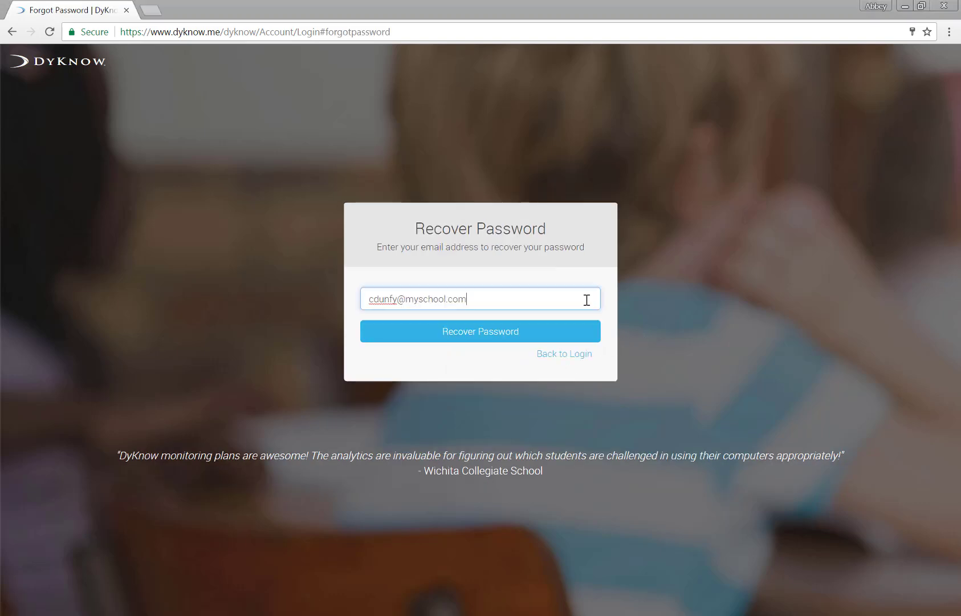
pyautogui.click(481, 331)
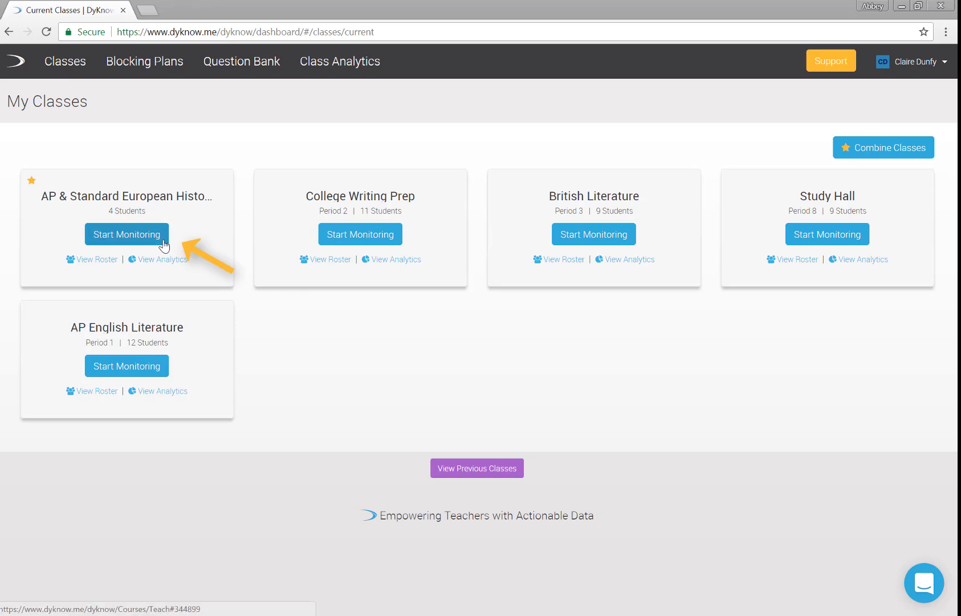
# - Start monitoring AP & Standard European History to see student thumbnails and the Activity Tracker
pyautogui.click(127, 234)
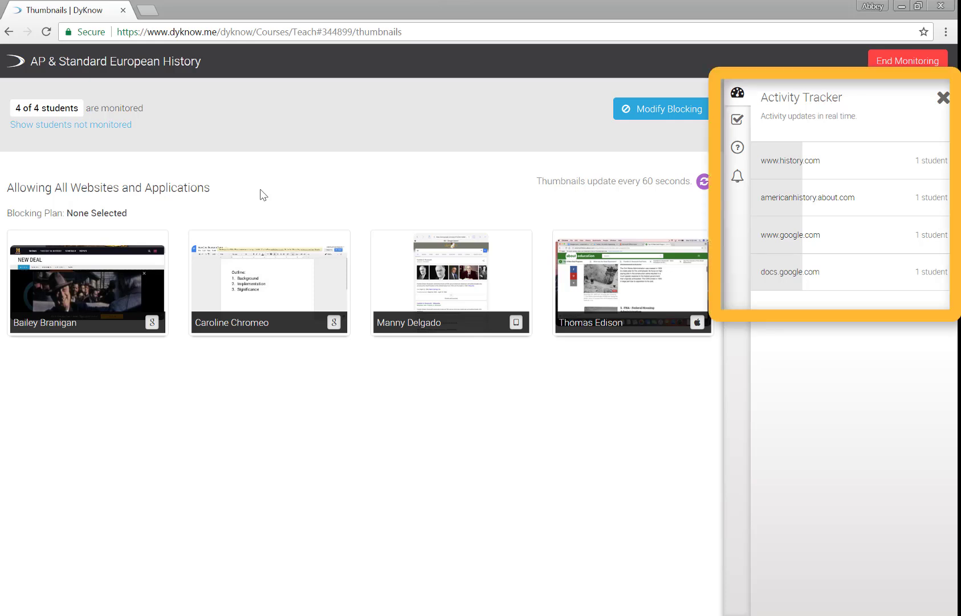
pyautogui.moveTo(869, 113)
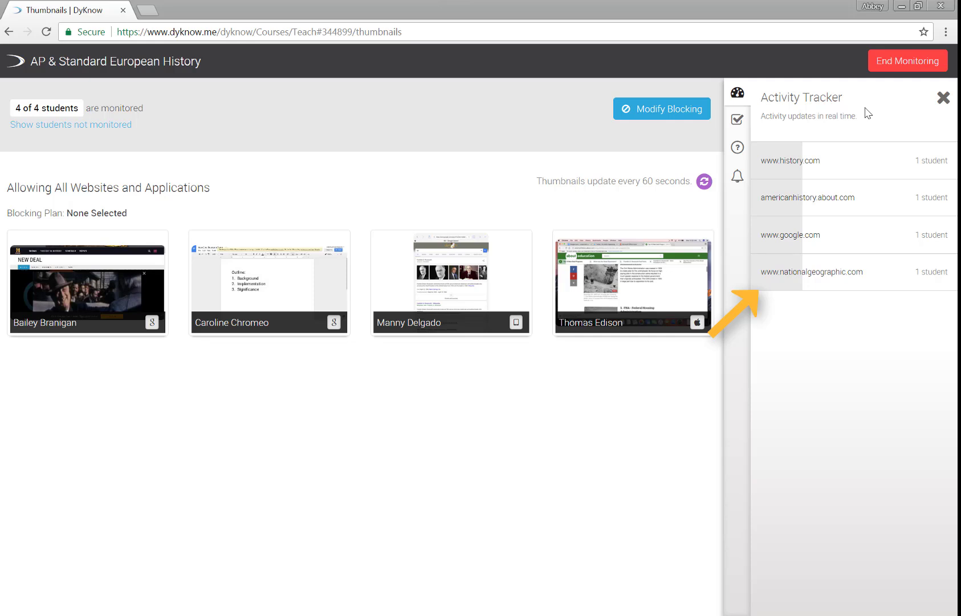
pyautogui.click(812, 272)
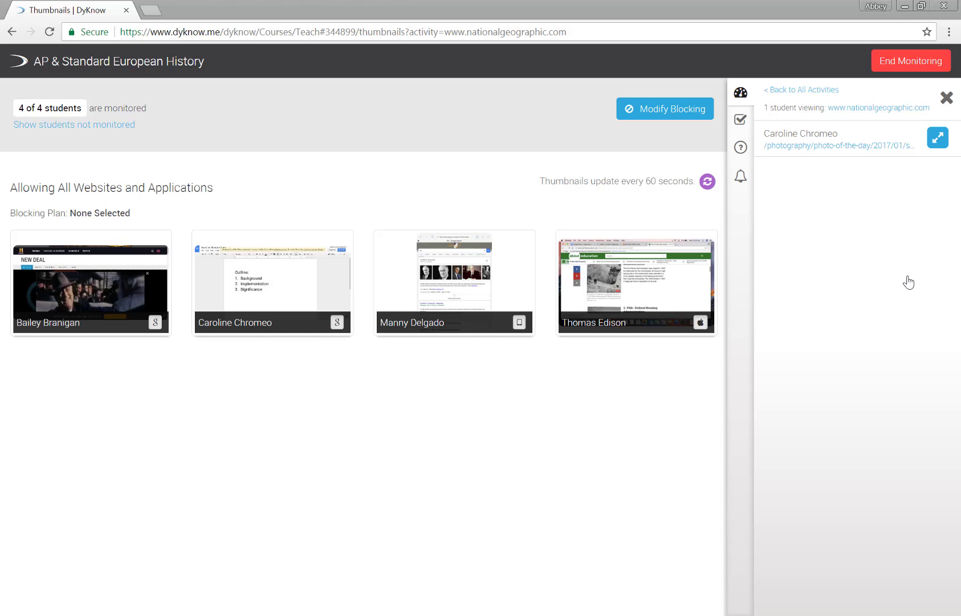
pyautogui.moveTo(888, 216)
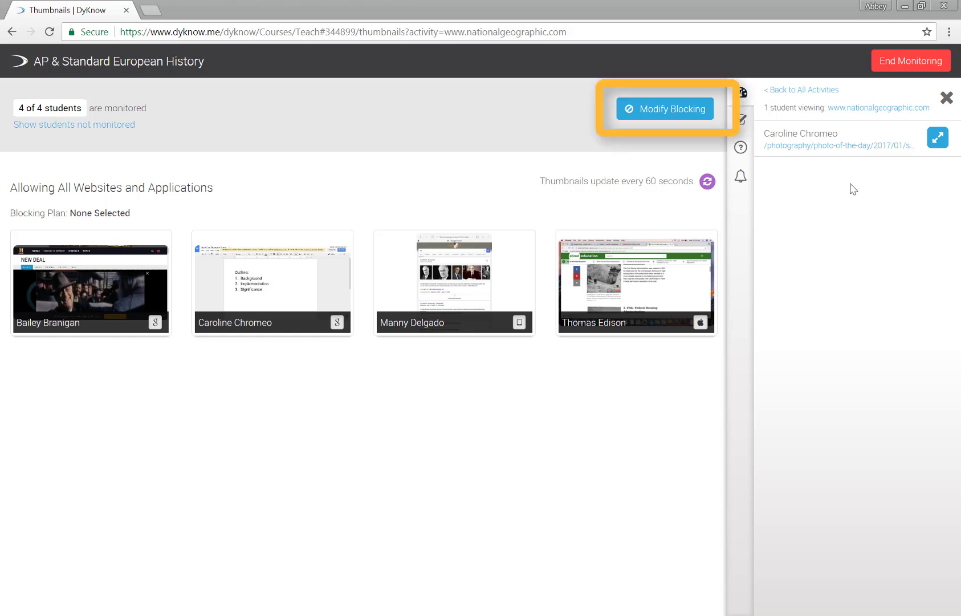
pyautogui.moveTo(715, 122)
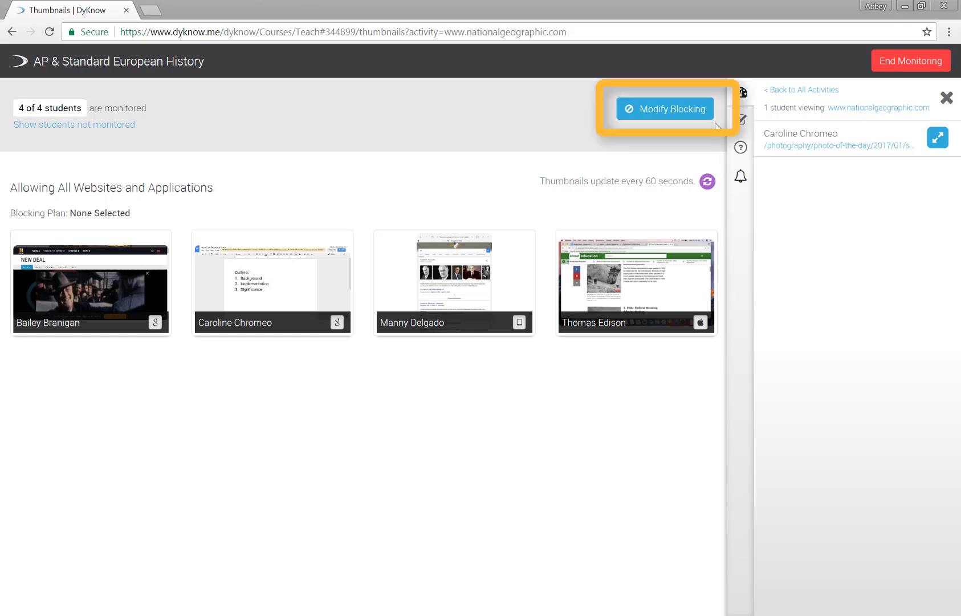
# - Open Modify Blocking for the class and choose the Allow Only blocking type
pyautogui.click(664, 108)
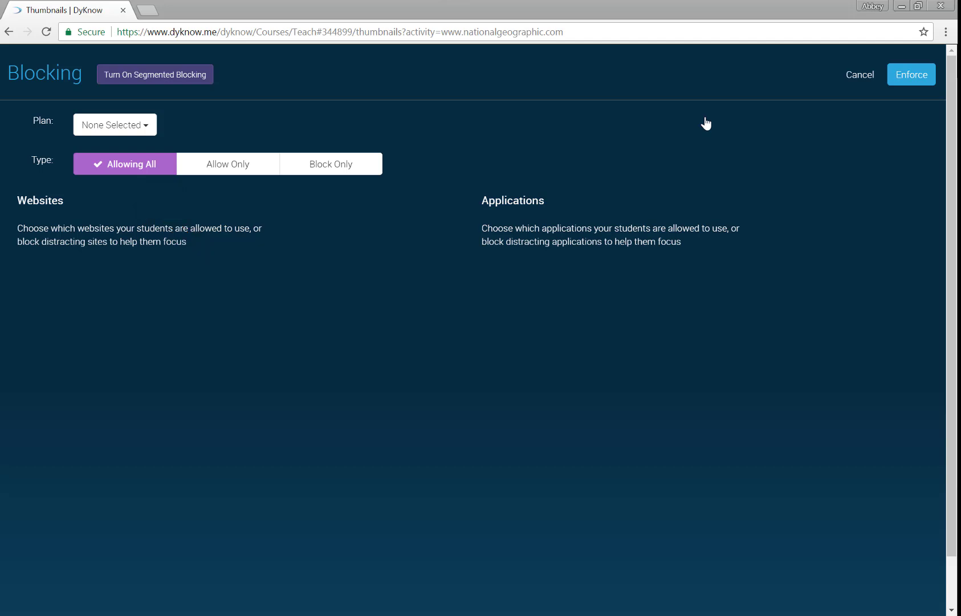
pyautogui.click(227, 164)
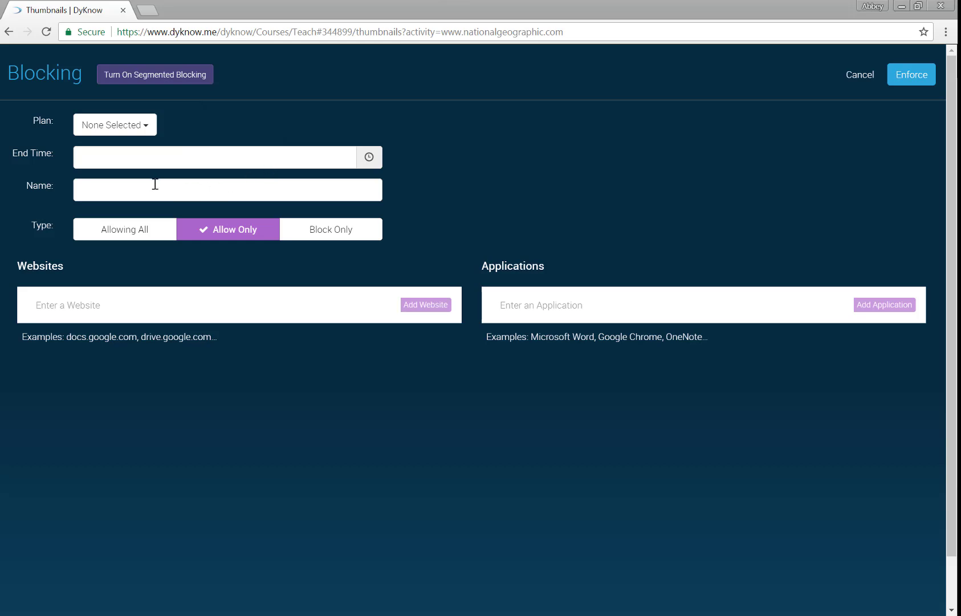
# - Name the plan and allow docs.google.com, forms.google.com and drive.google.com
pyautogui.click(228, 229)
pyautogui.write('docs.goog')
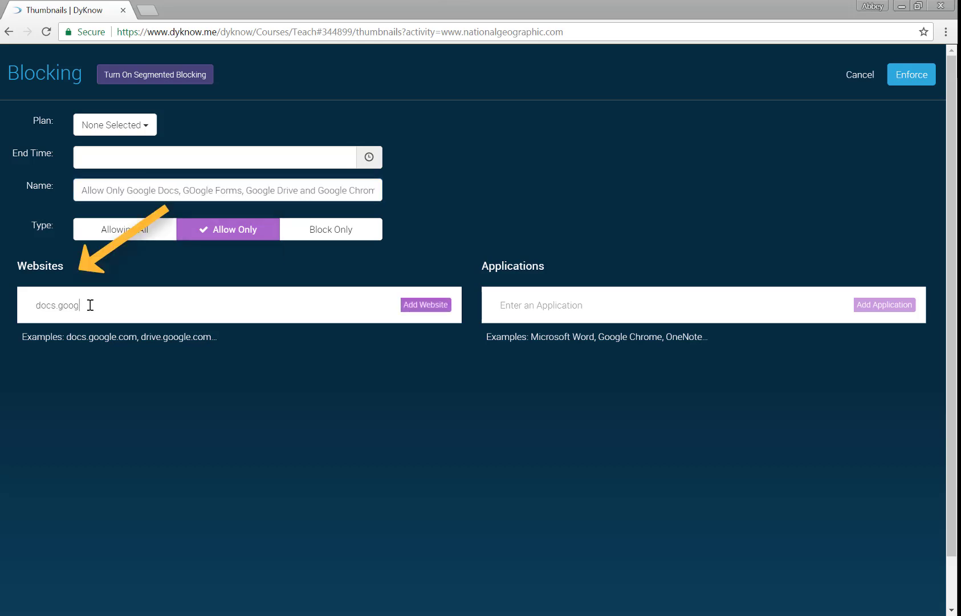
pyautogui.click(426, 305)
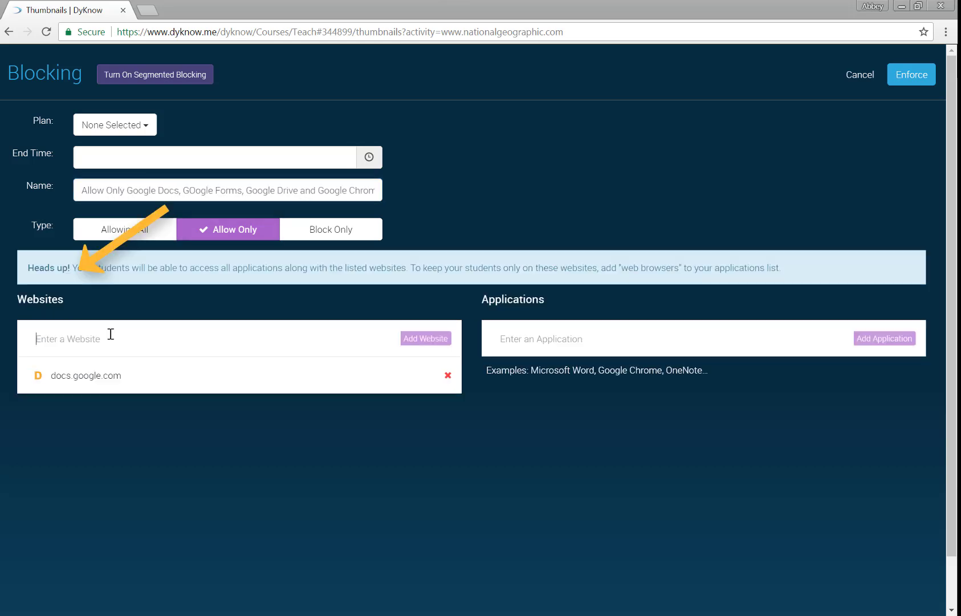
pyautogui.write('for')
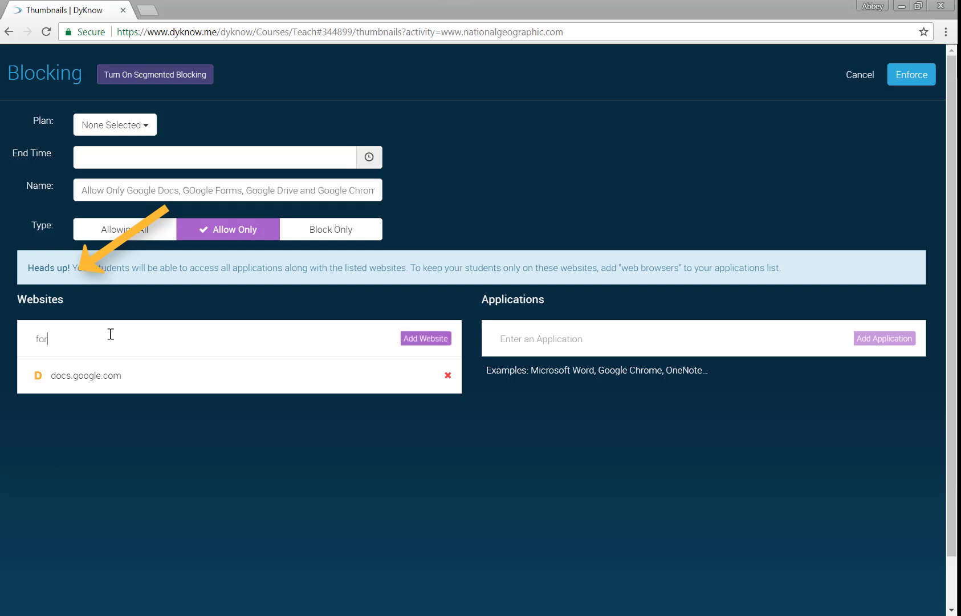
pyautogui.write('forms.google')
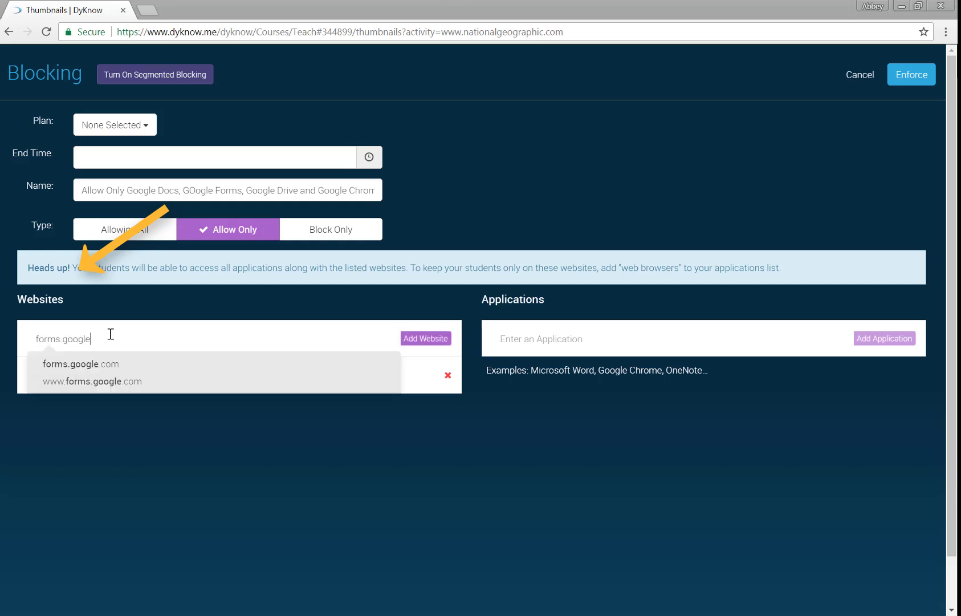
pyautogui.click(425, 338)
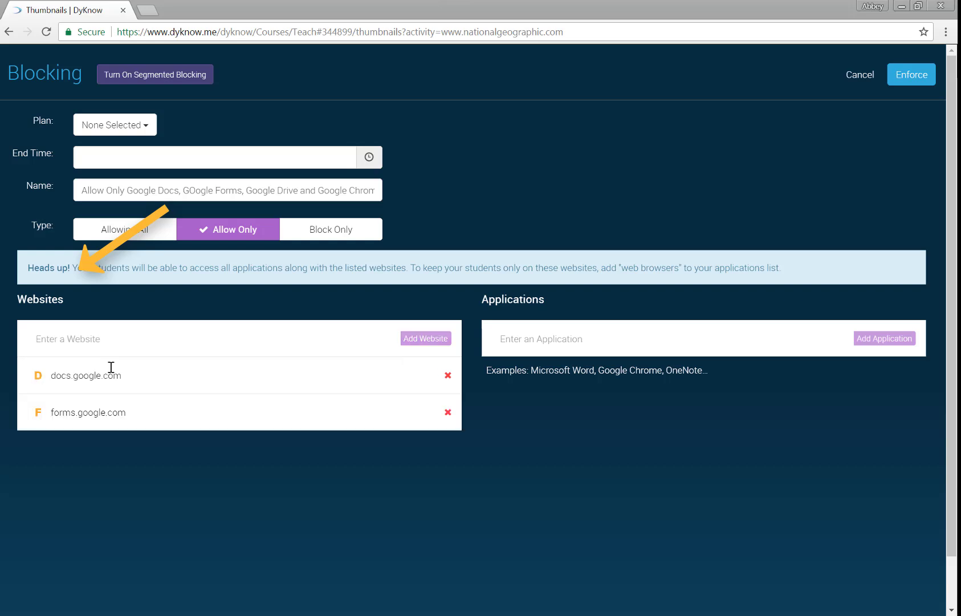
pyautogui.write('drive.google')
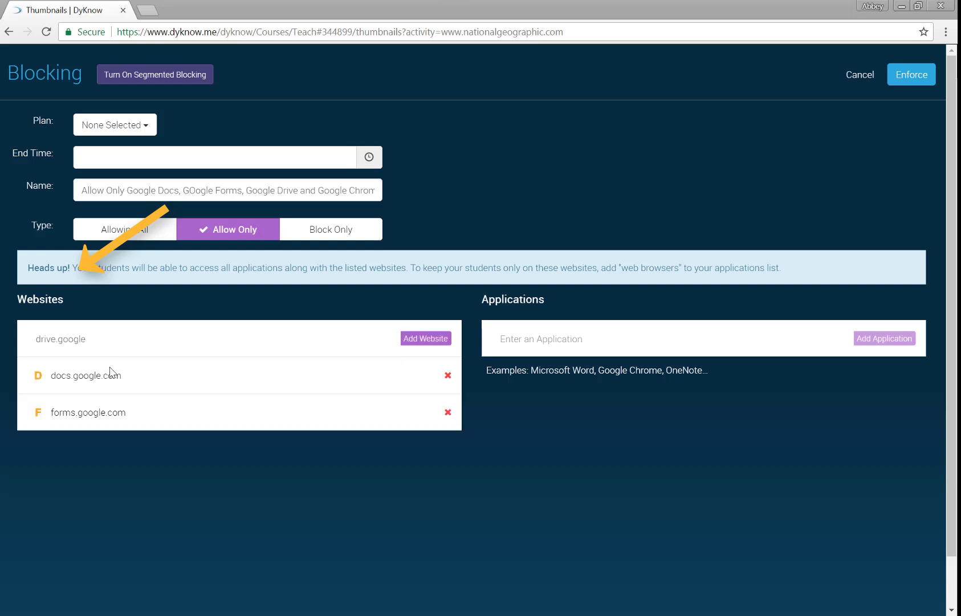
pyautogui.click(425, 338)
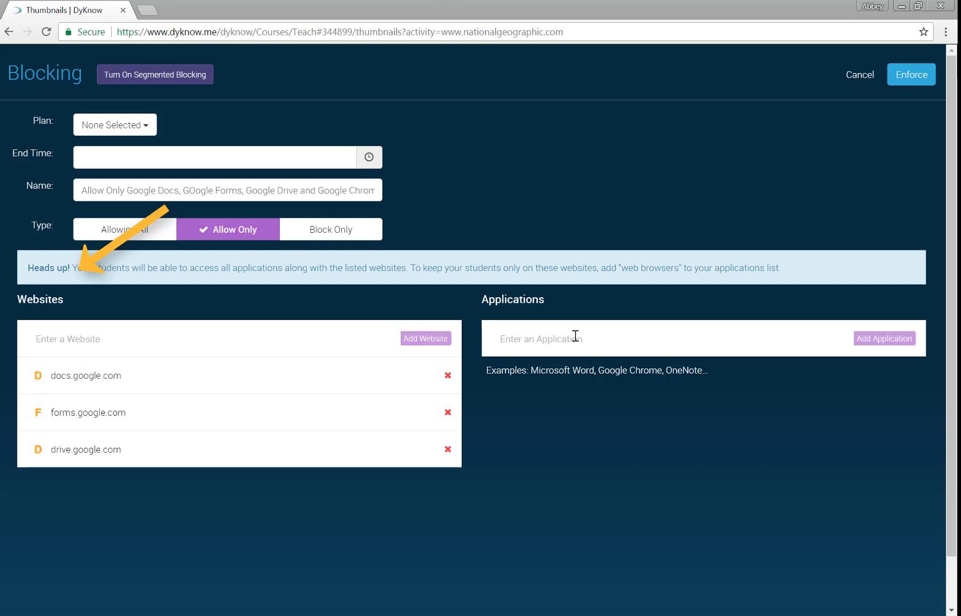
# - Add 'Web browsers' from the application suggestions as the allowed application
pyautogui.write('Web Browse')
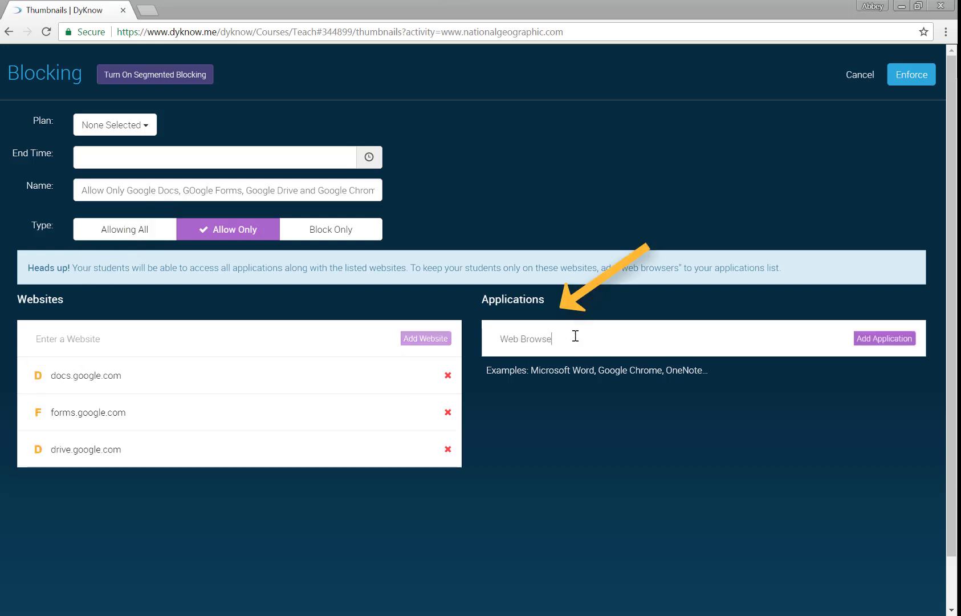
pyautogui.write('Web Browsers')
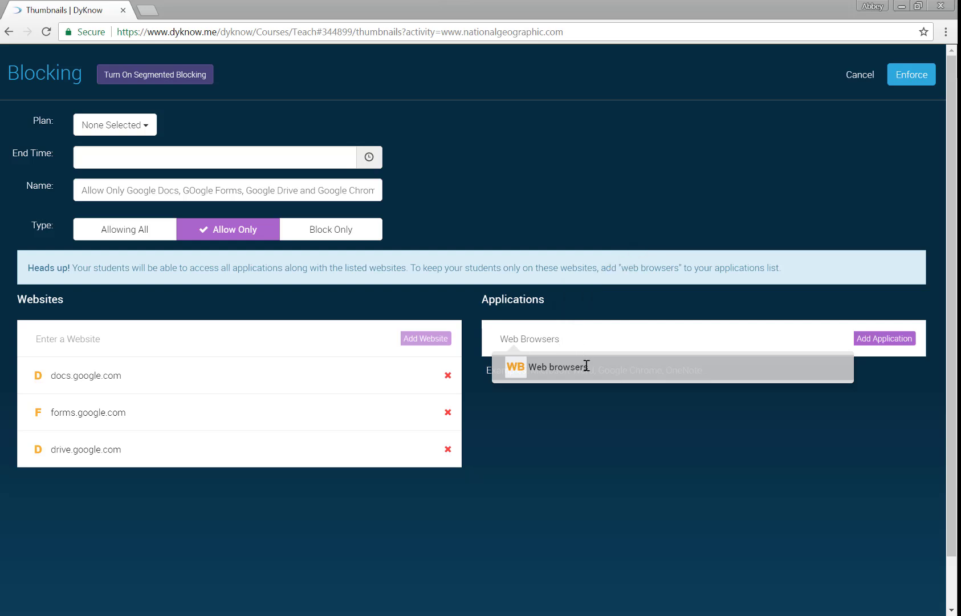
pyautogui.click(560, 367)
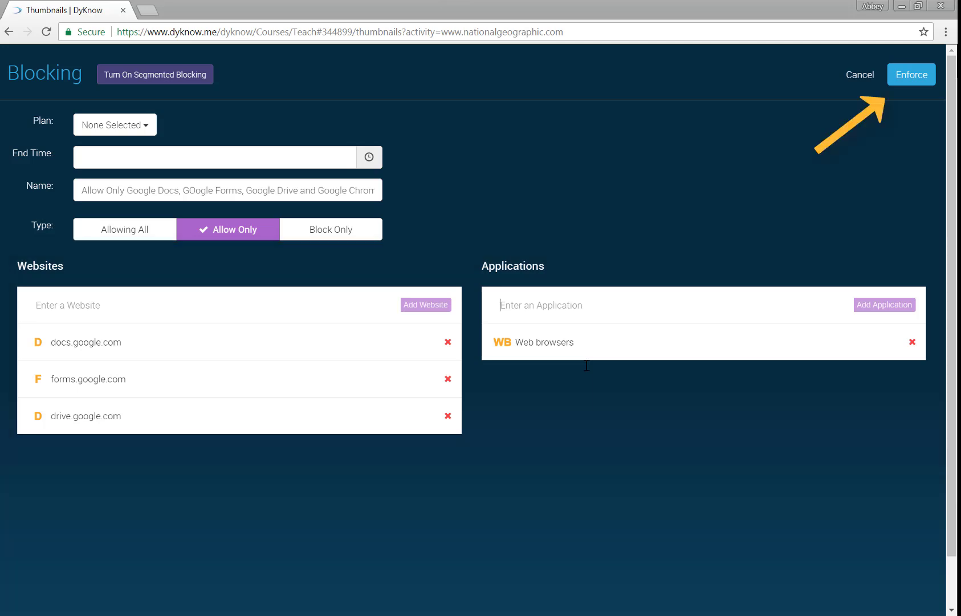
# - Enforce the Google-only Allow Only plan, then remove blocking to allow everything again
pyautogui.click(911, 74)
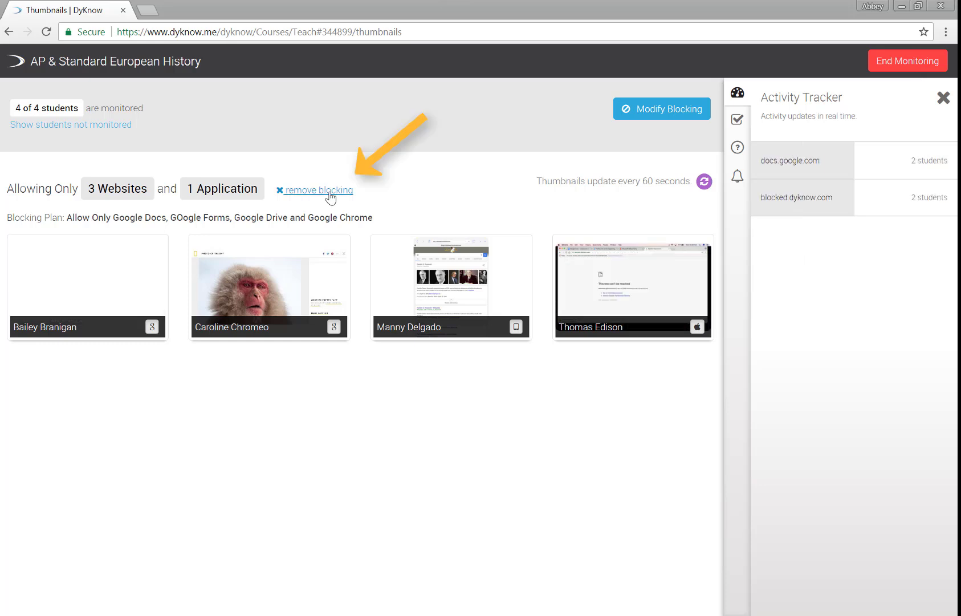
pyautogui.click(319, 190)
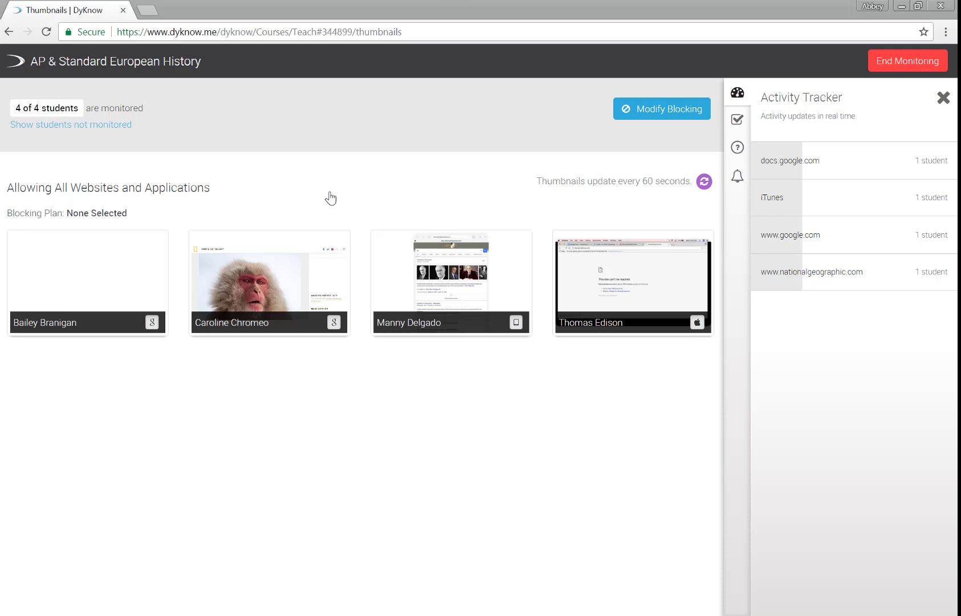
# - Start a new Block Only blocking plan named 'Block Music Today'
pyautogui.click(661, 108)
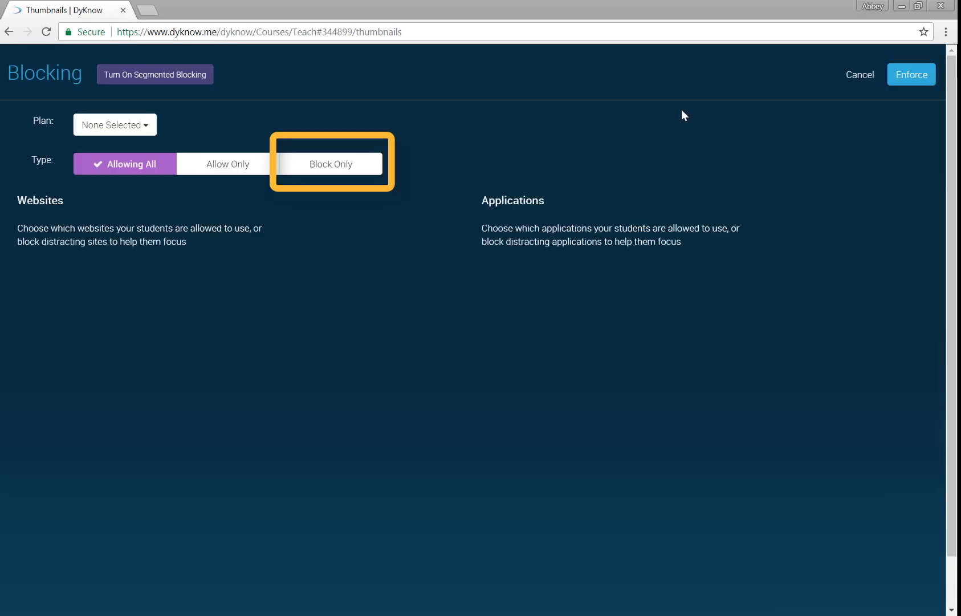
pyautogui.click(330, 164)
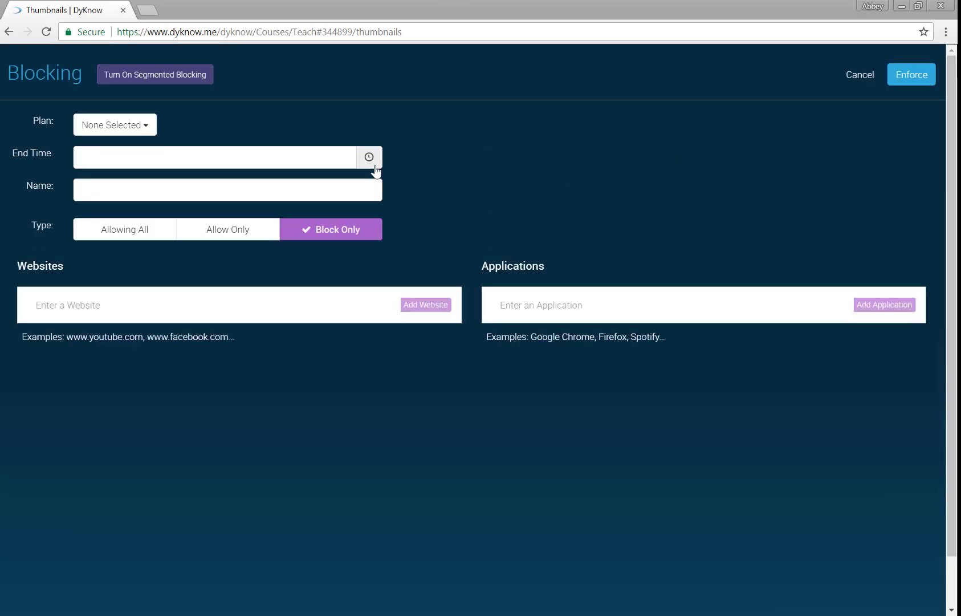
pyautogui.click(227, 189)
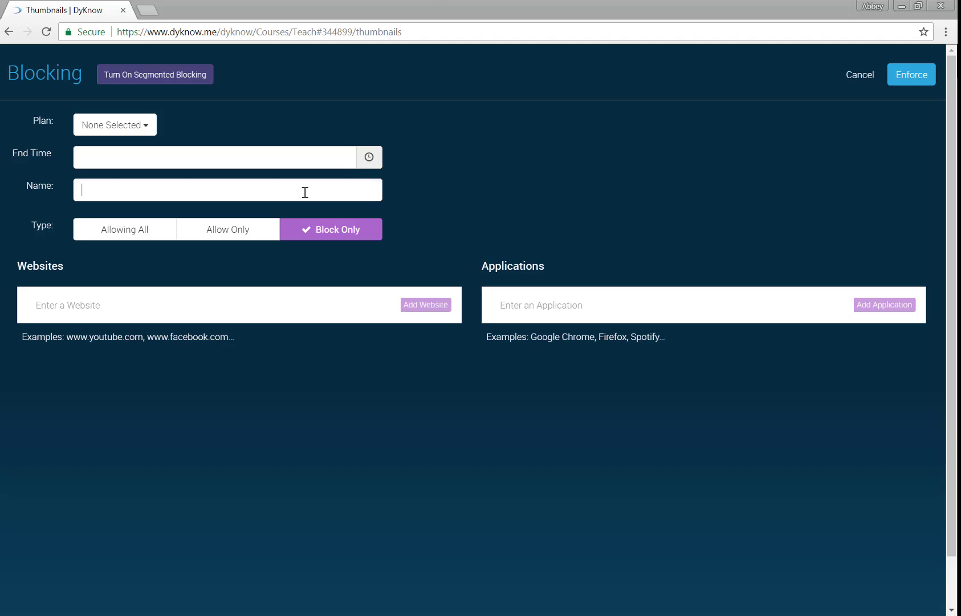
pyautogui.write('Block Music')
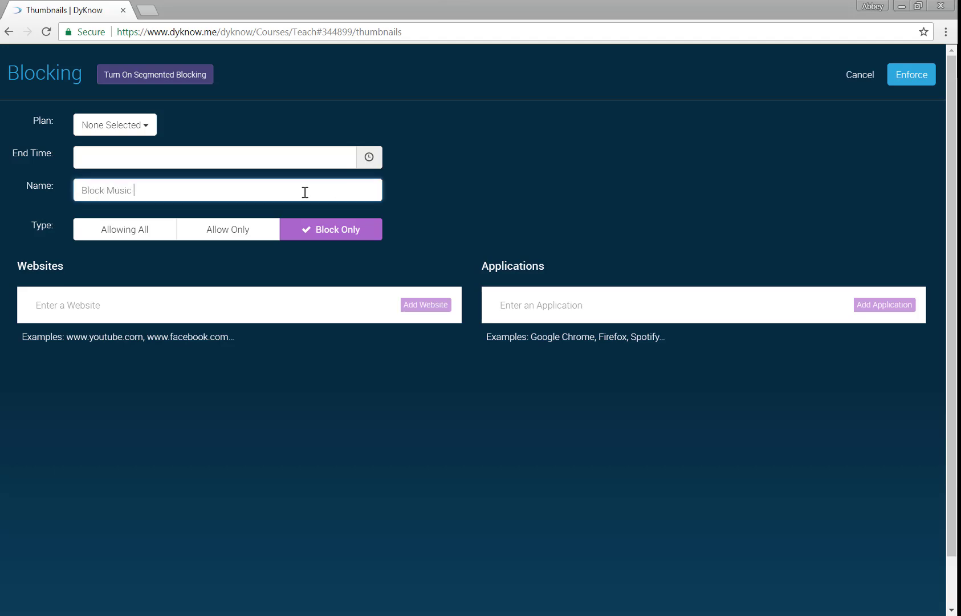
pyautogui.write('Today')
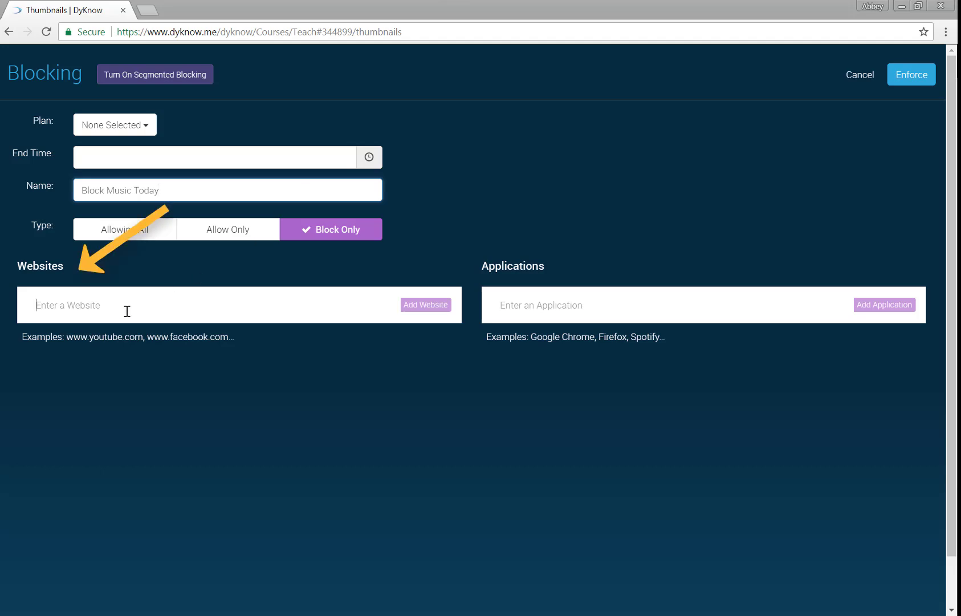
# - Block pandora.com, soundcloud.com, tidal.com and the Spotify app, then enforce the plan
pyautogui.write('pandora.com')
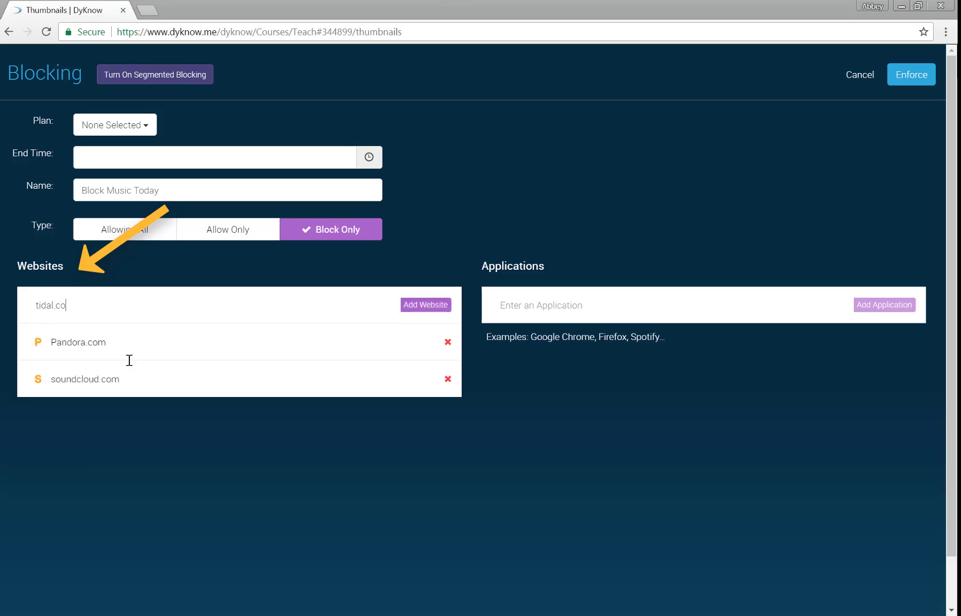
pyautogui.click(426, 304)
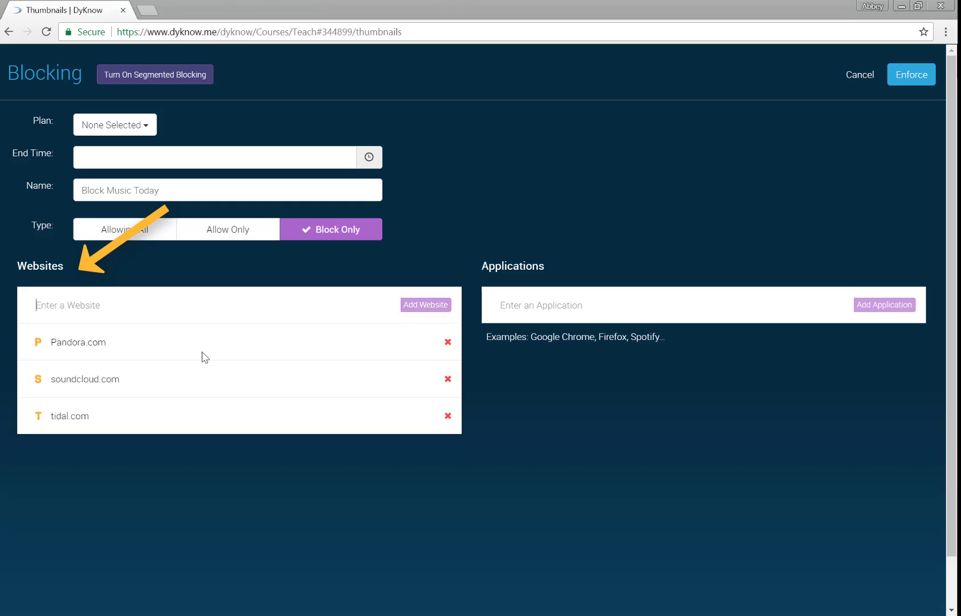
pyautogui.write('Spotify')
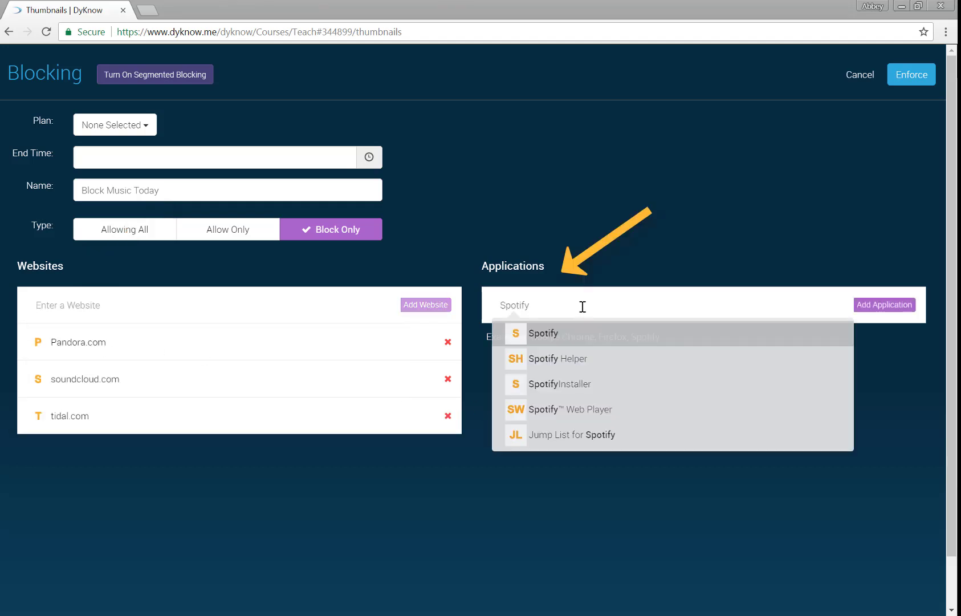
pyautogui.click(544, 333)
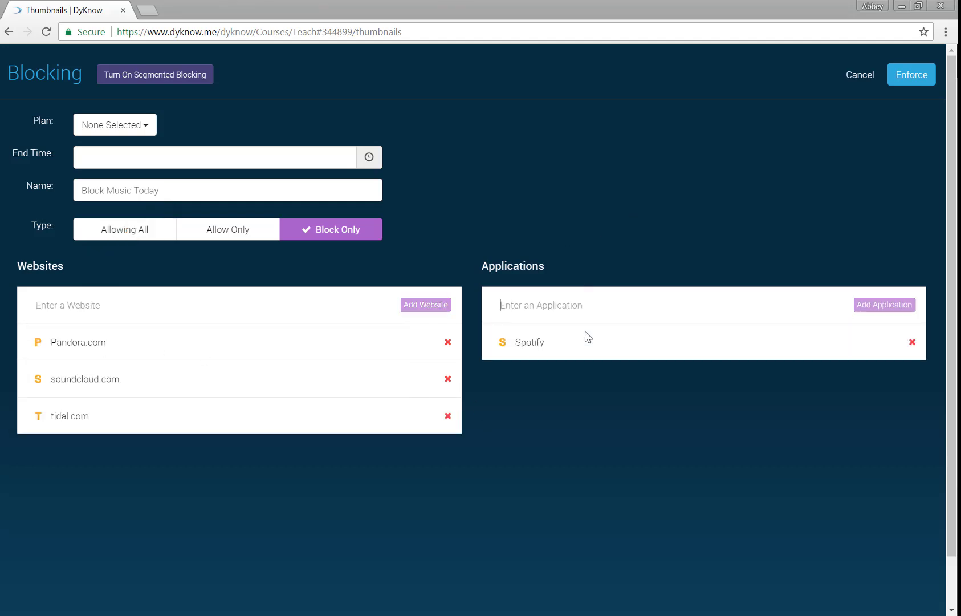
pyautogui.click(911, 74)
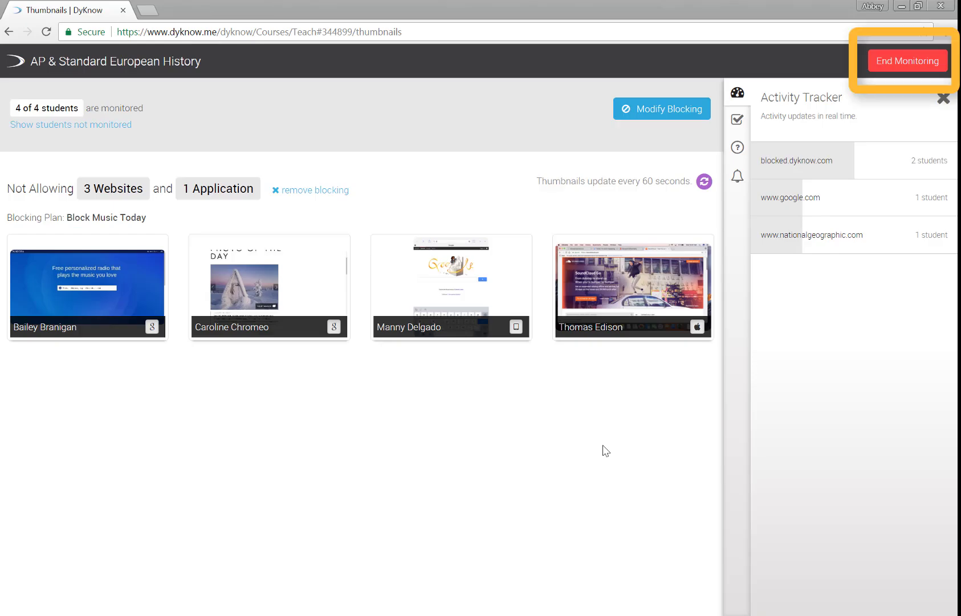
pyautogui.moveTo(910, 65)
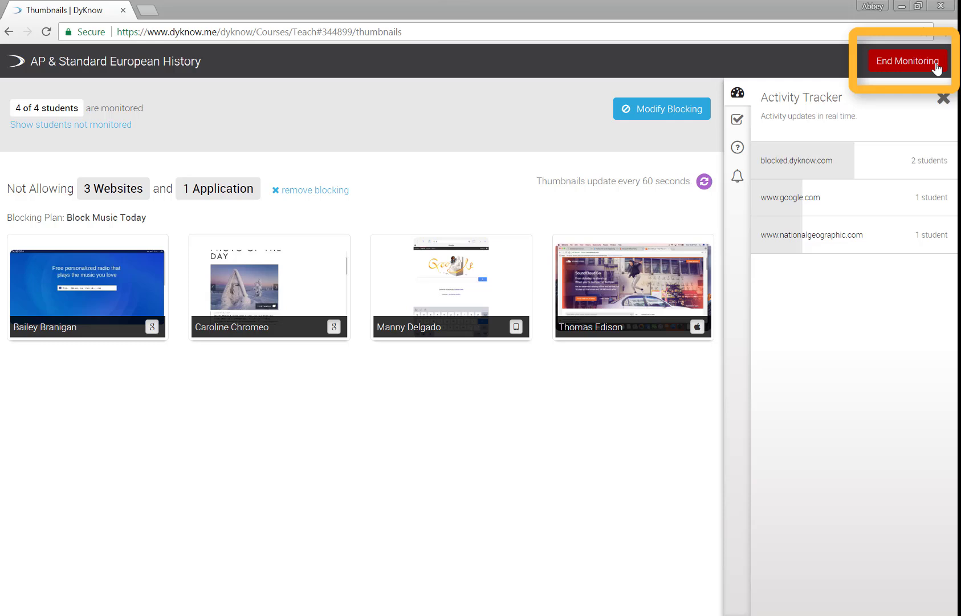
# - End monitoring of AP & Standard European History, returning to the five-class dashboard
pyautogui.click(905, 61)
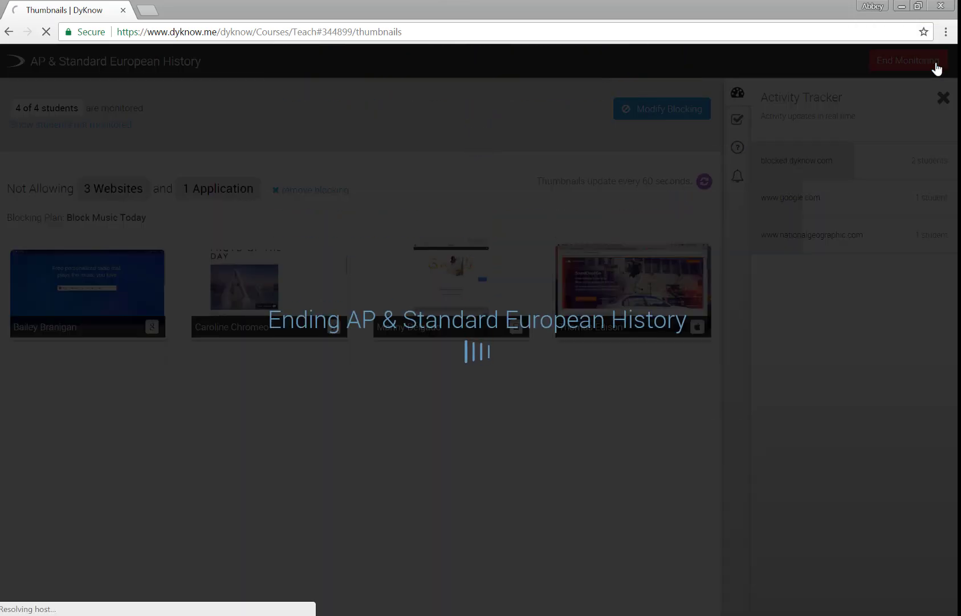
pyautogui.click(908, 60)
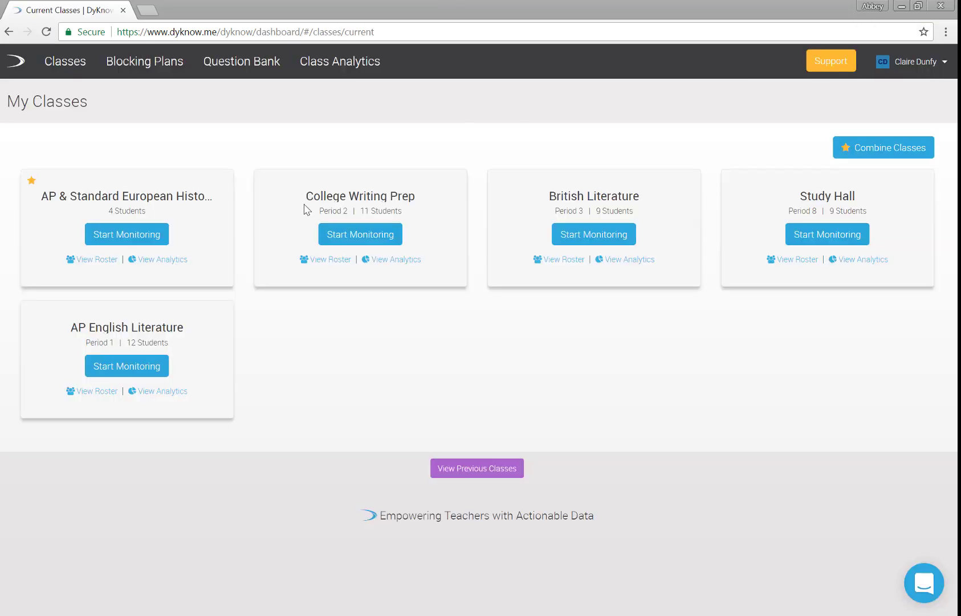
pyautogui.moveTo(212, 226)
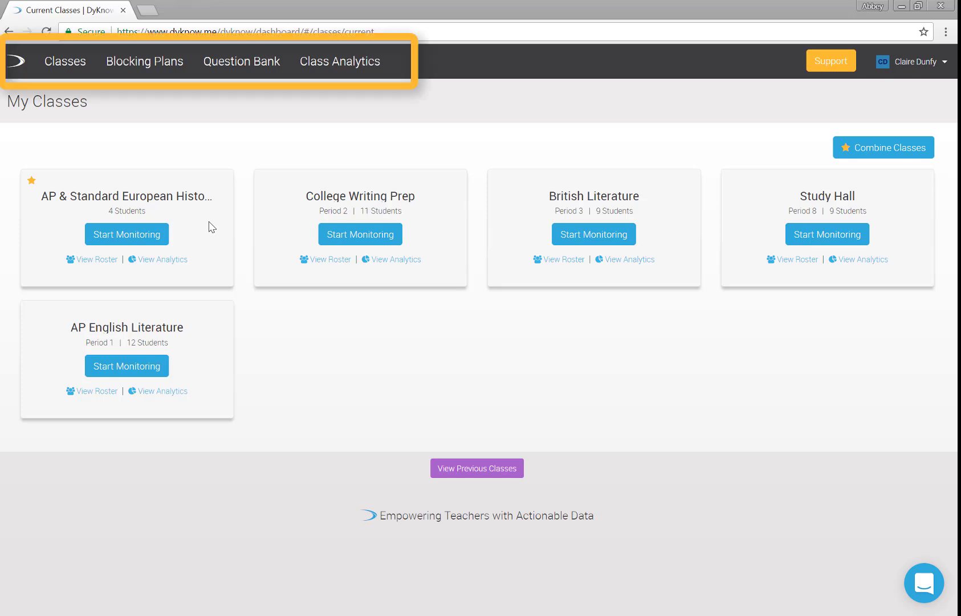
# - Open Class Analytics showing the class's website and app viewing times
pyautogui.click(340, 61)
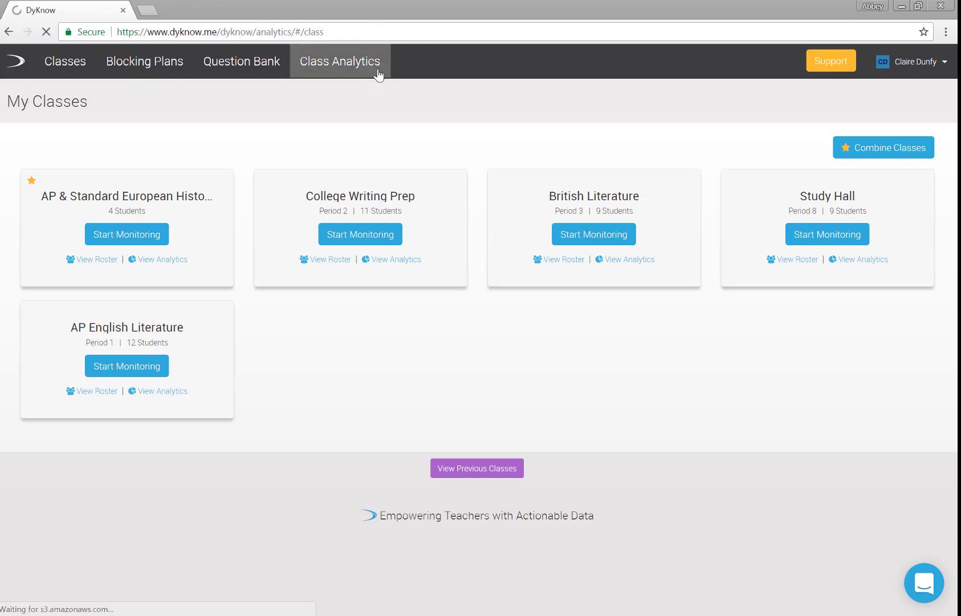
pyautogui.click(339, 61)
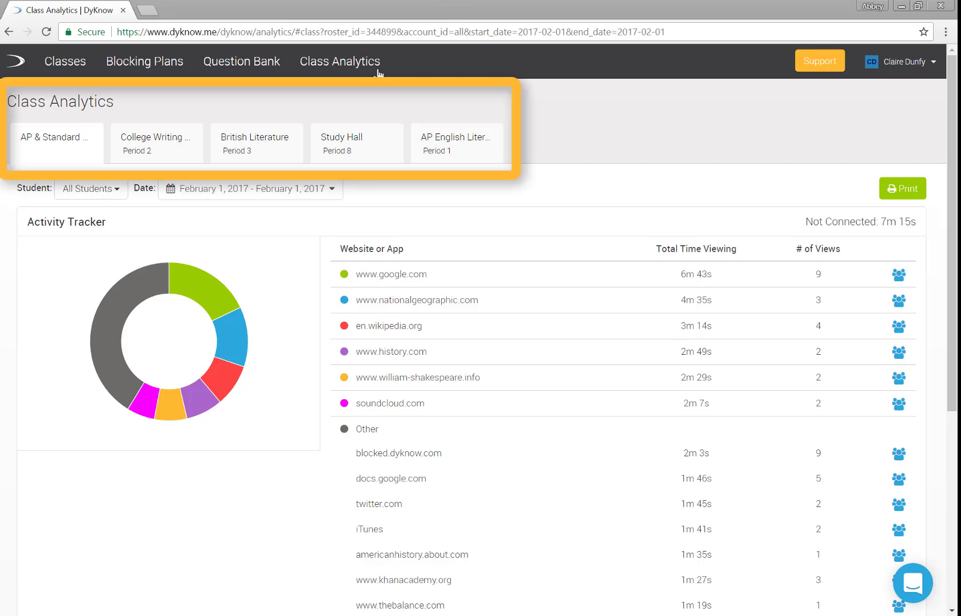
pyautogui.moveTo(194, 111)
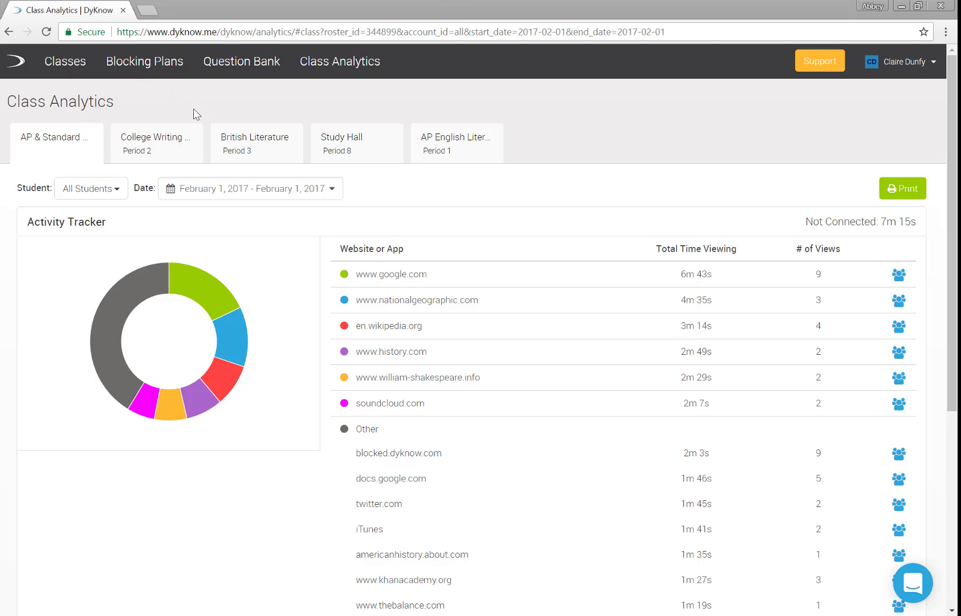
pyautogui.moveTo(602, 336)
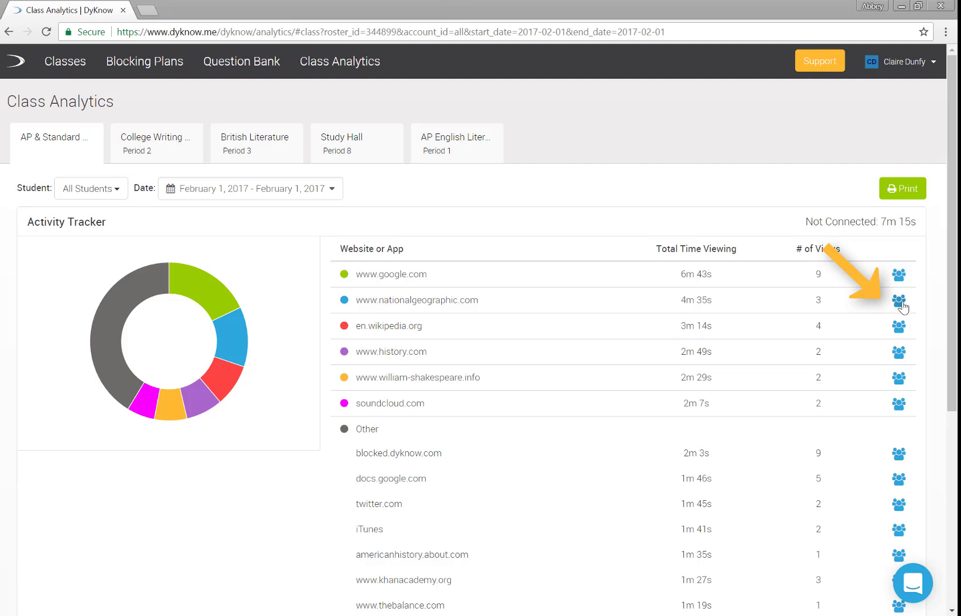
pyautogui.click(897, 300)
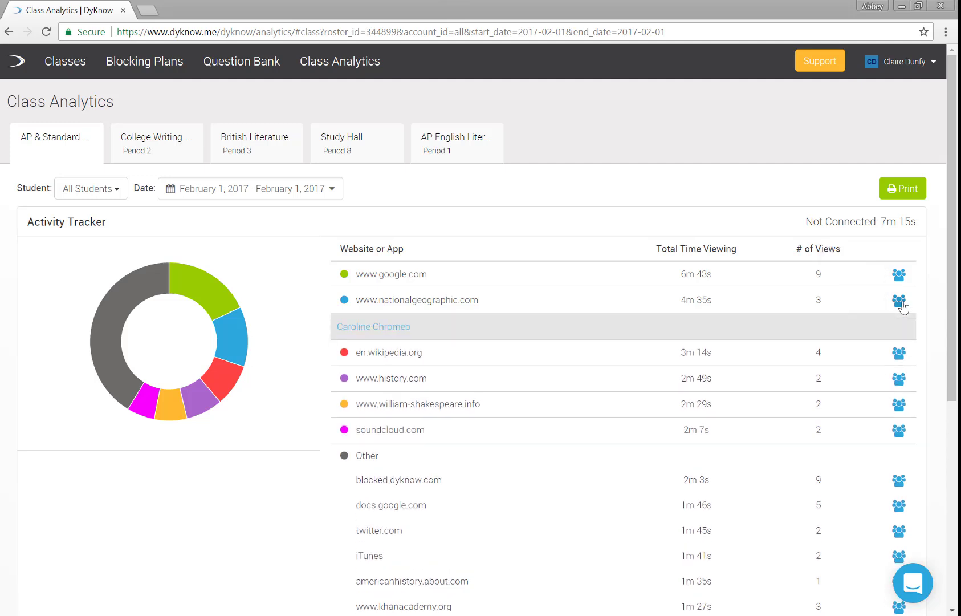
pyautogui.click(900, 299)
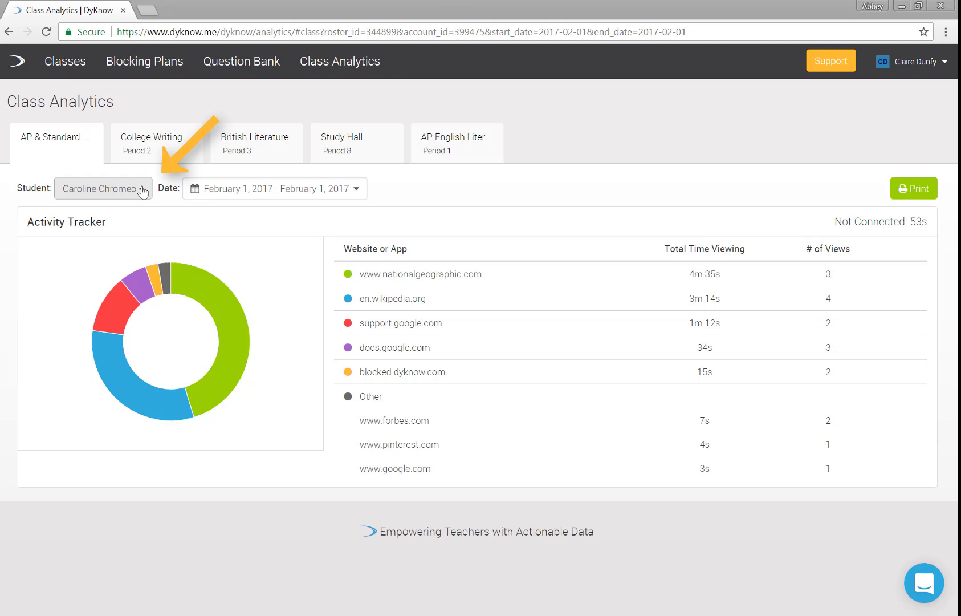
# - Pick another student from the Student dropdown and review the Date range options
pyautogui.click(102, 188)
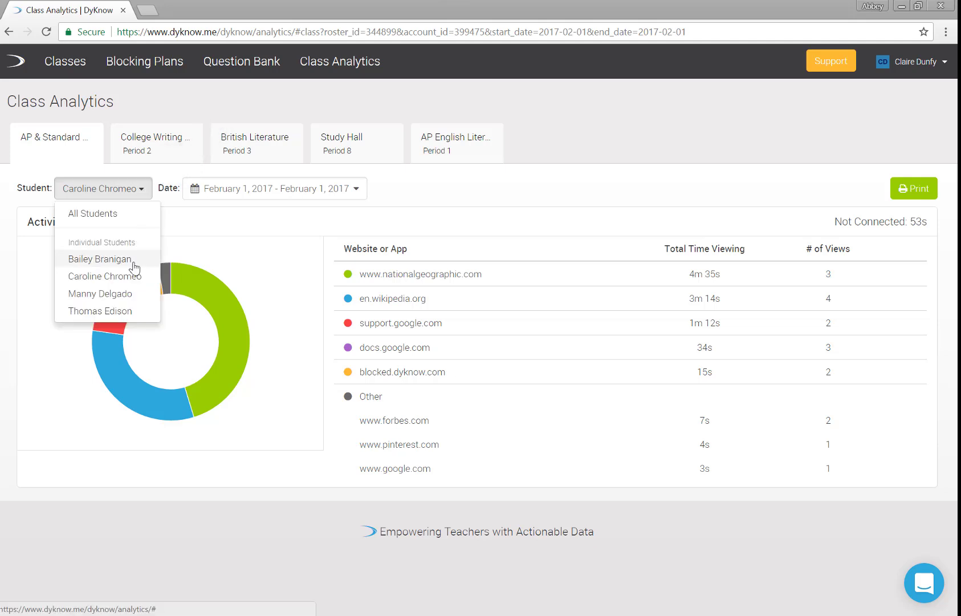
pyautogui.click(100, 259)
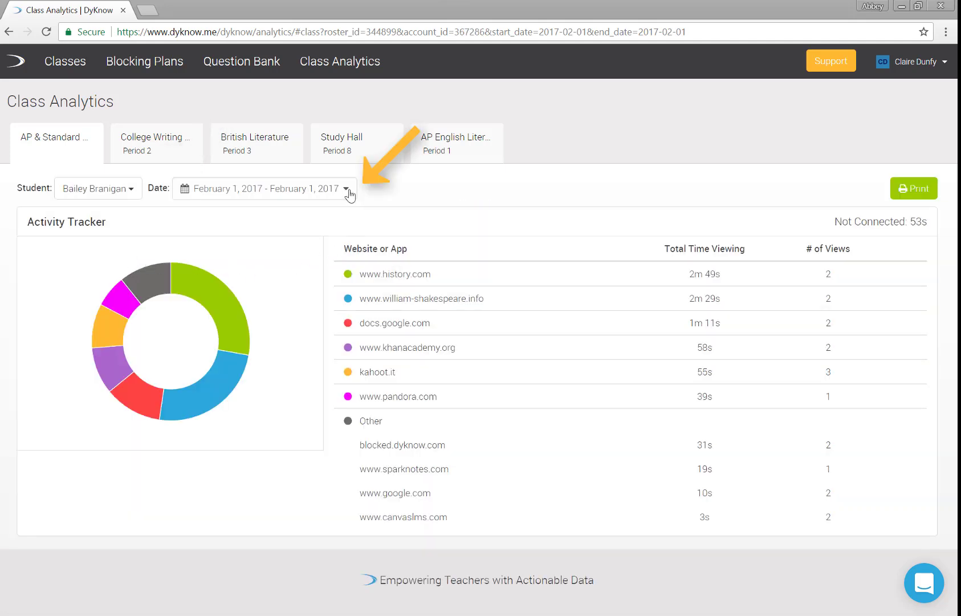
pyautogui.click(348, 189)
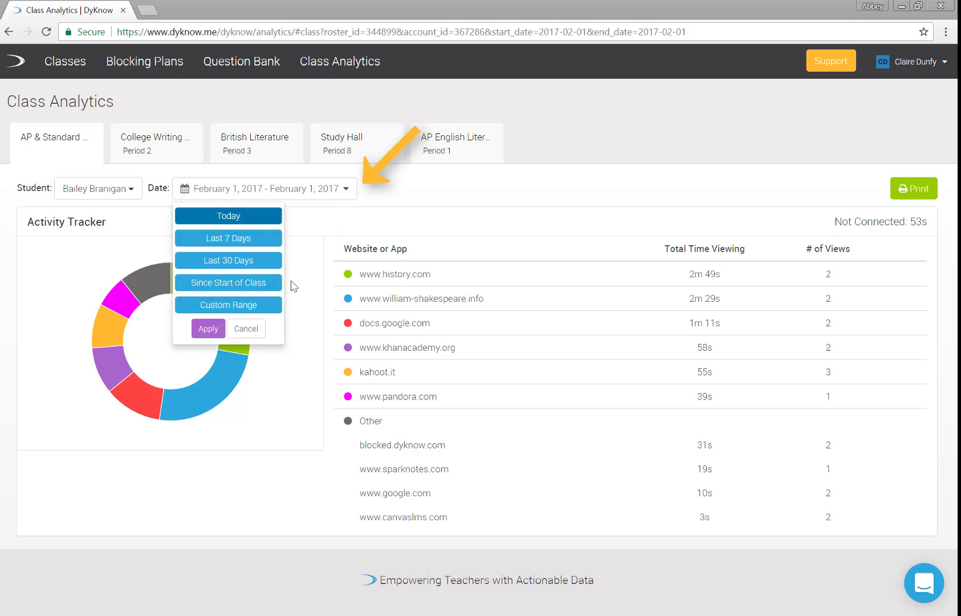
pyautogui.click(228, 260)
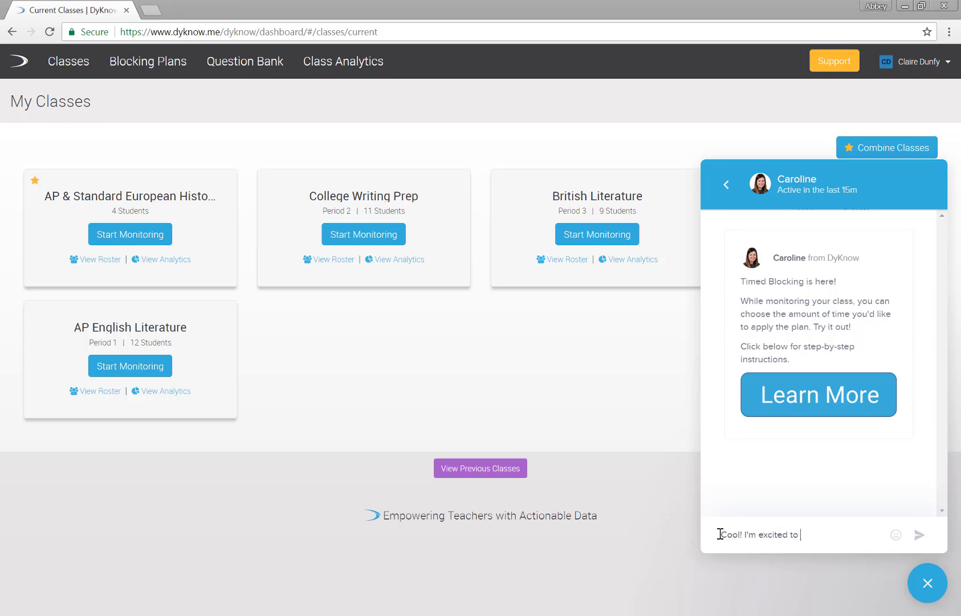
# - Send the support chat reply "Cool! I'm excited to try it out. :)"
pyautogui.write('try it out. :)')
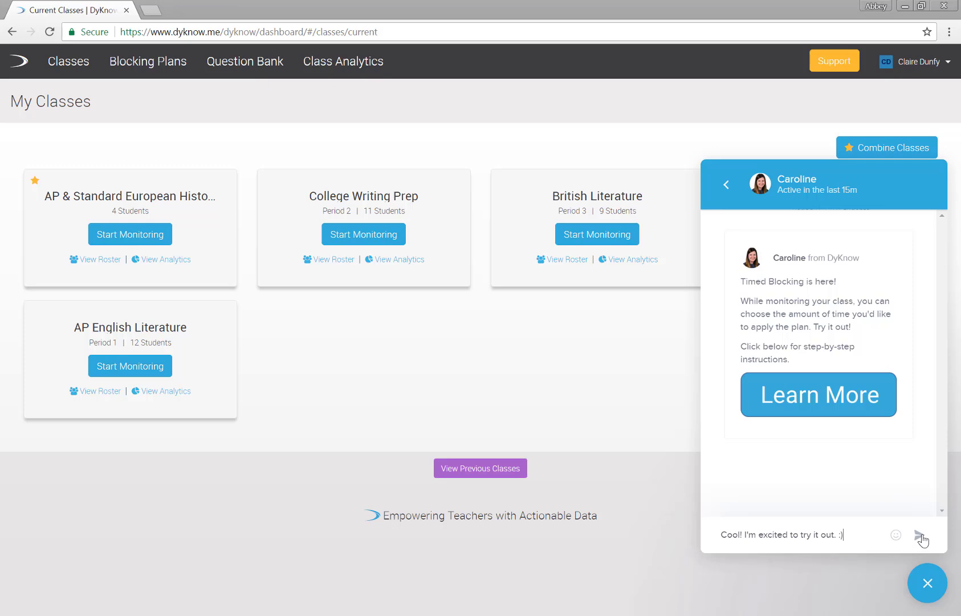
pyautogui.click(920, 534)
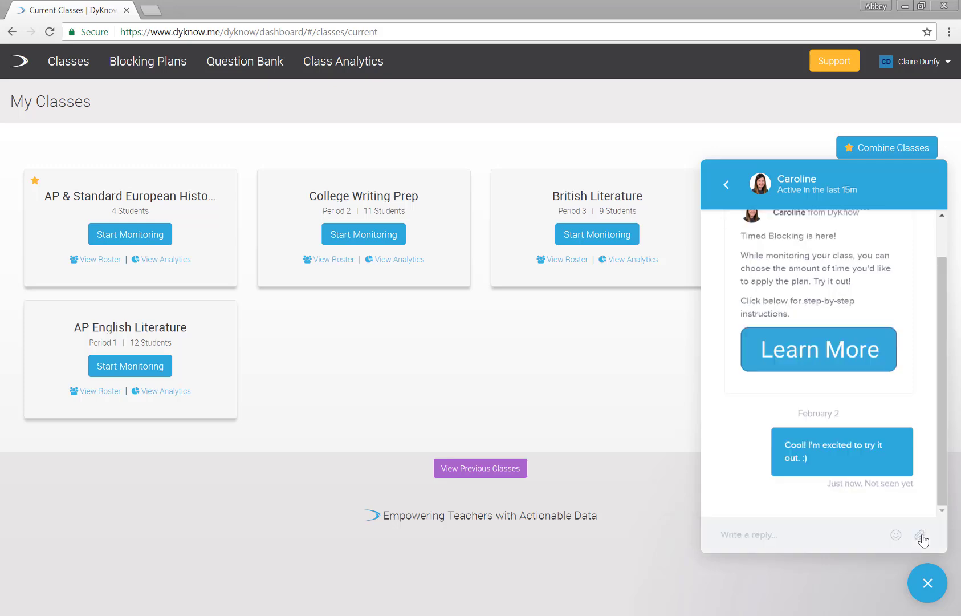